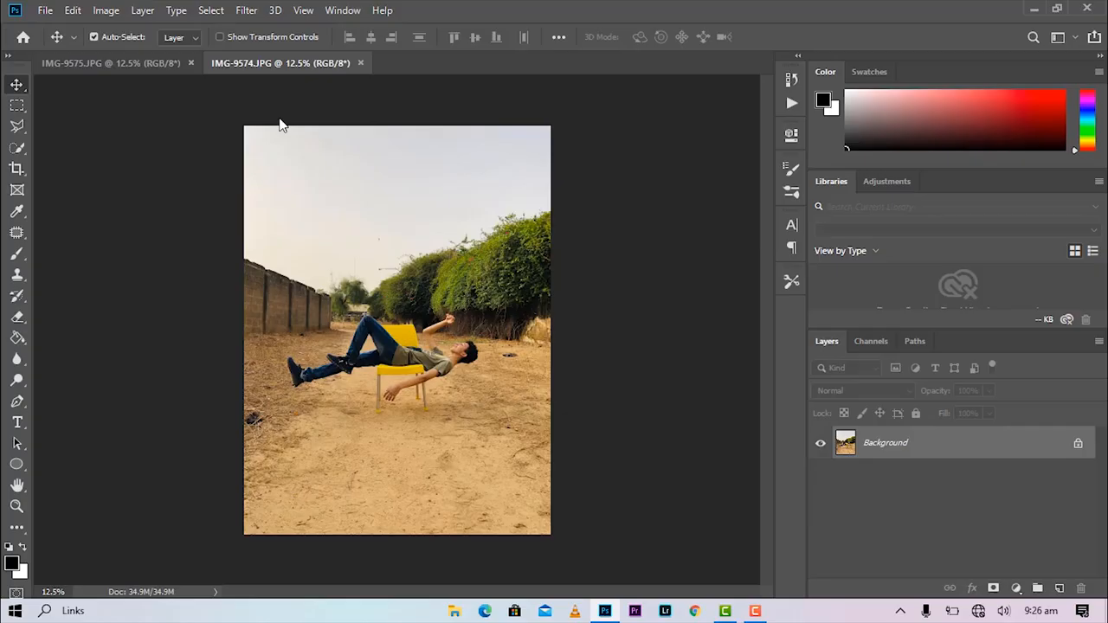
Unlock the background, bring the chair photo in as Layer 1 and lower its opacity to align it over the road
double_click(885, 443)
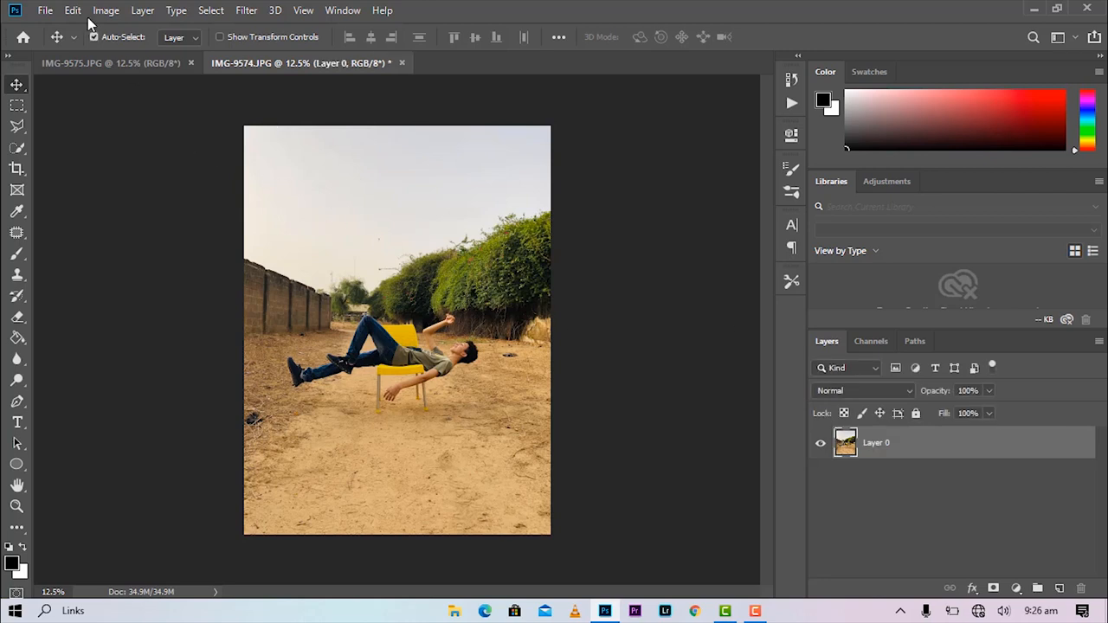
left_click(111, 63)
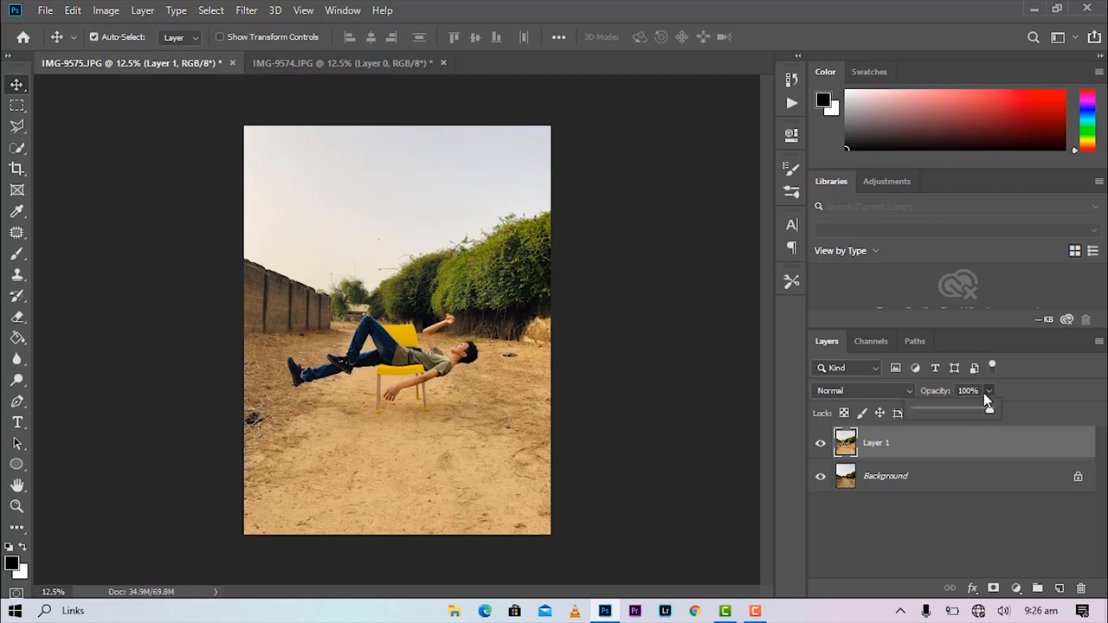
left_click_drag(991, 412, 970, 412)
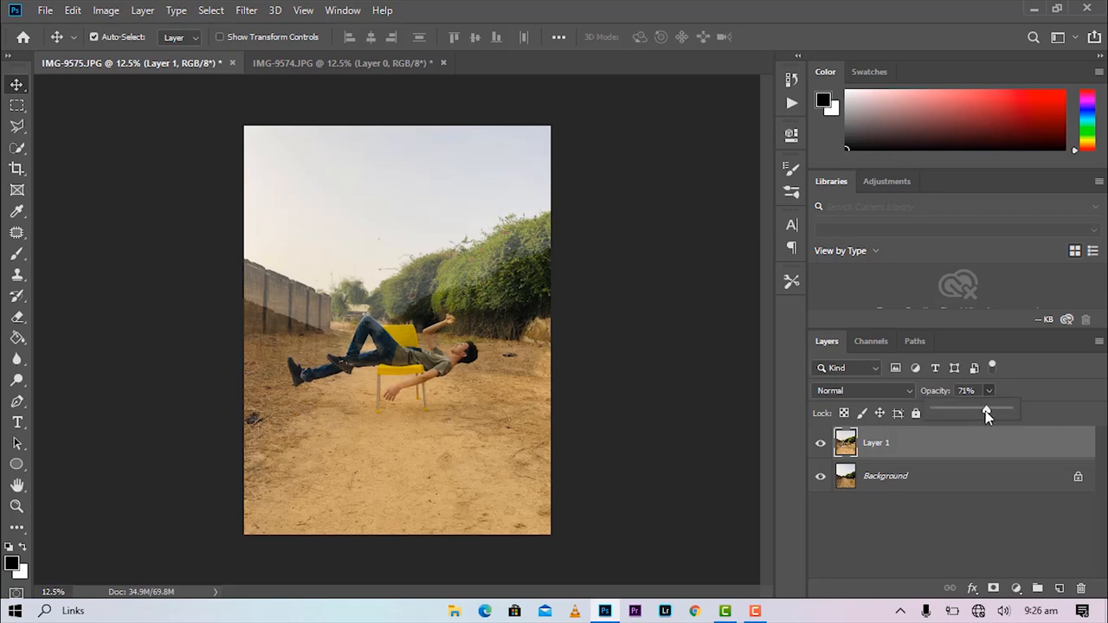
left_click(966, 391)
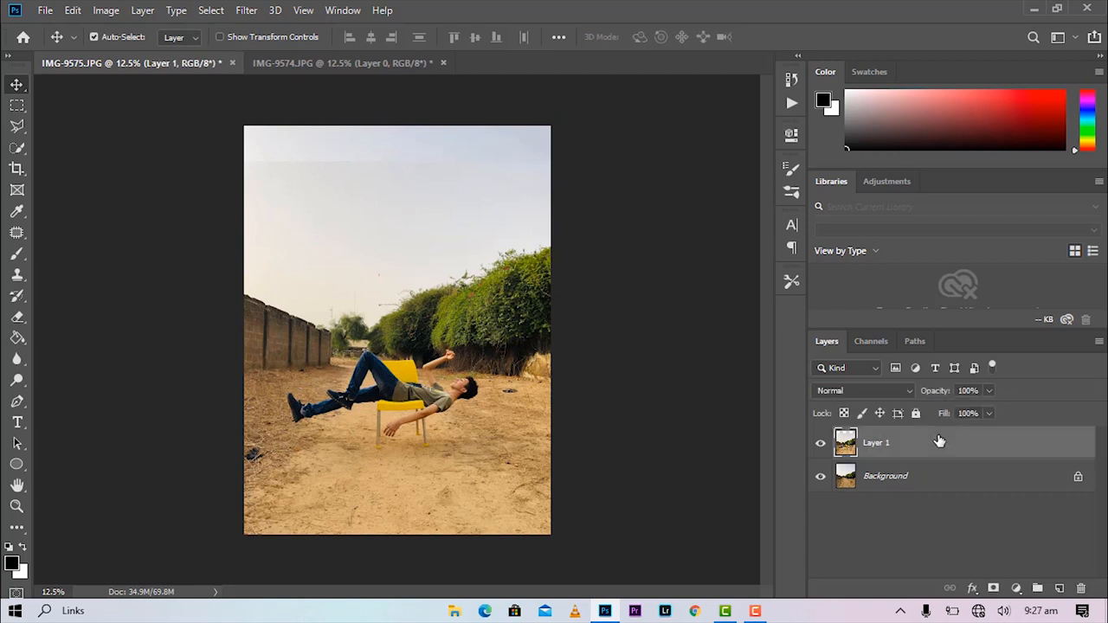
mouse_move(991, 582)
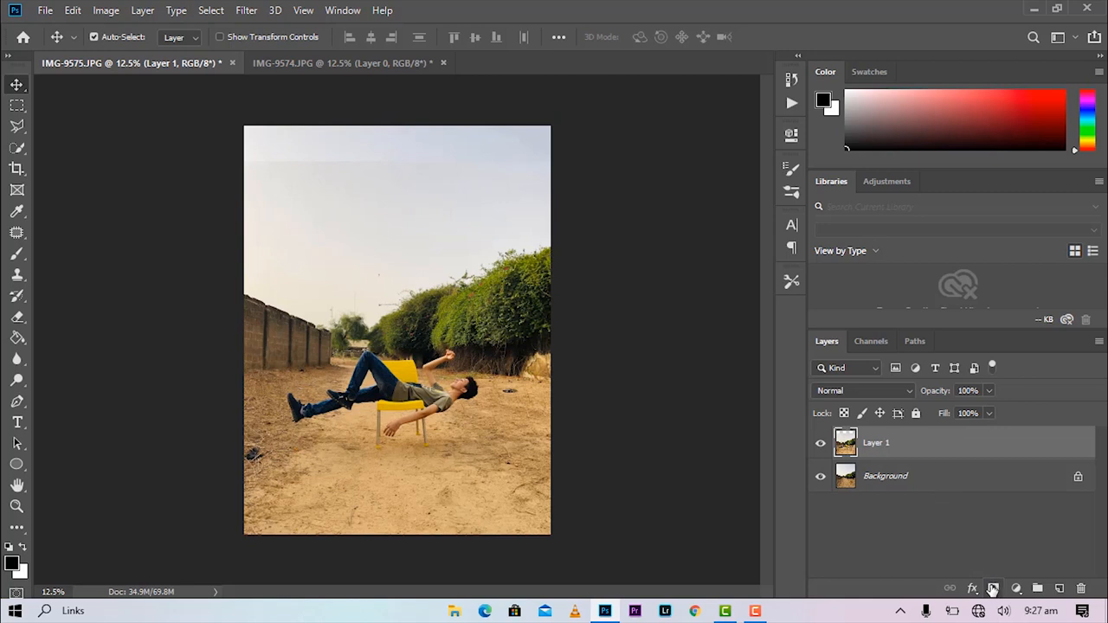
Add a layer mask to the man layer and lasso the yellow chair back between his leg and arm
left_click(1014, 589)
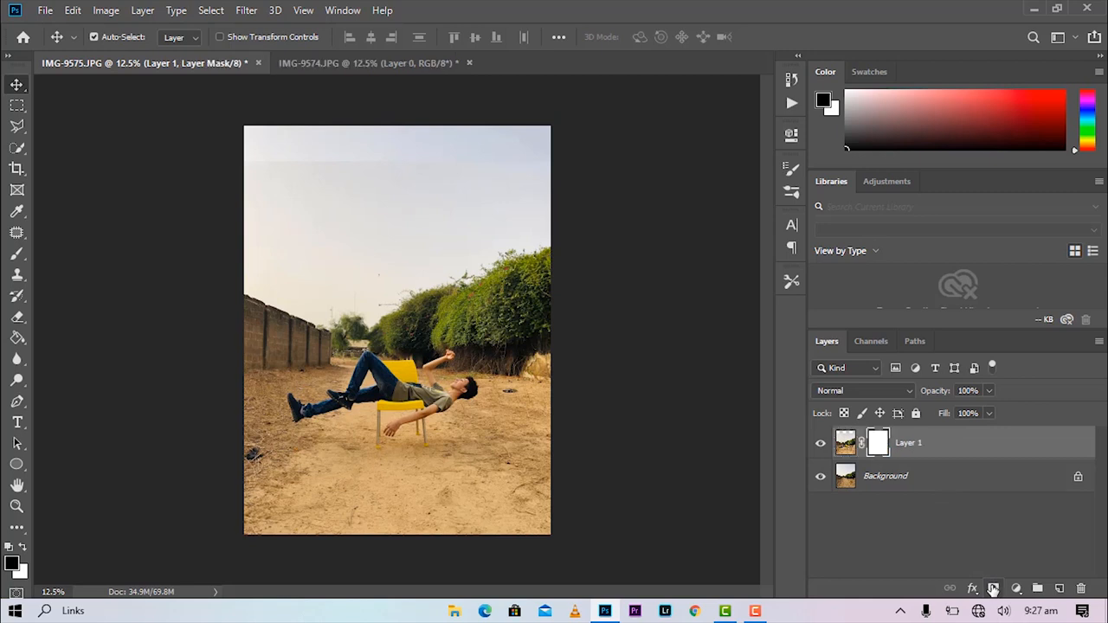
mouse_move(4, 214)
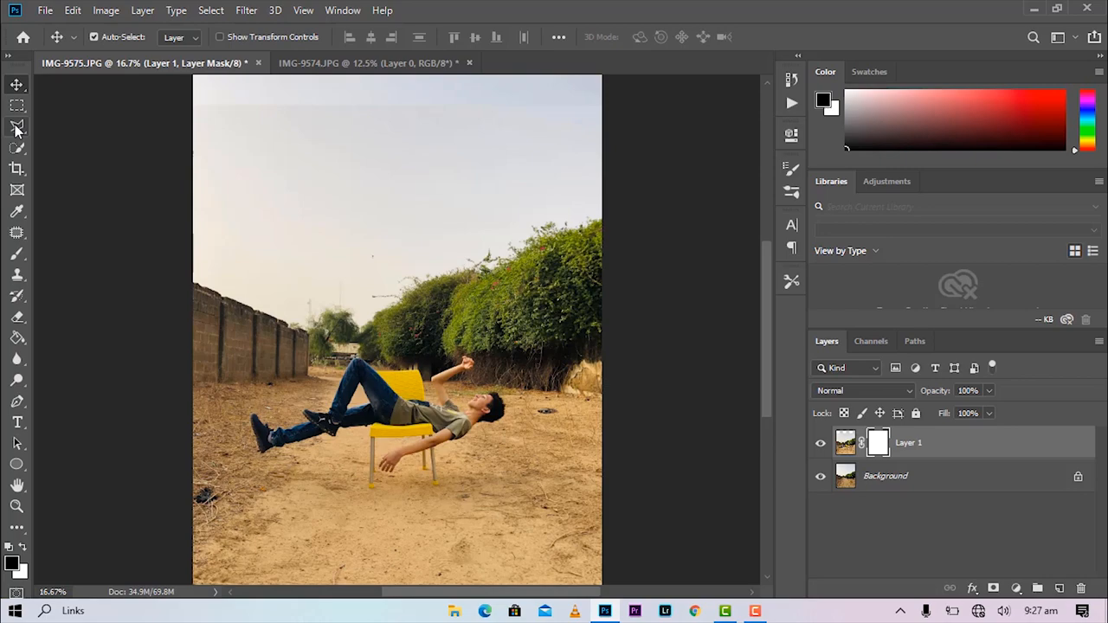
left_click(18, 126)
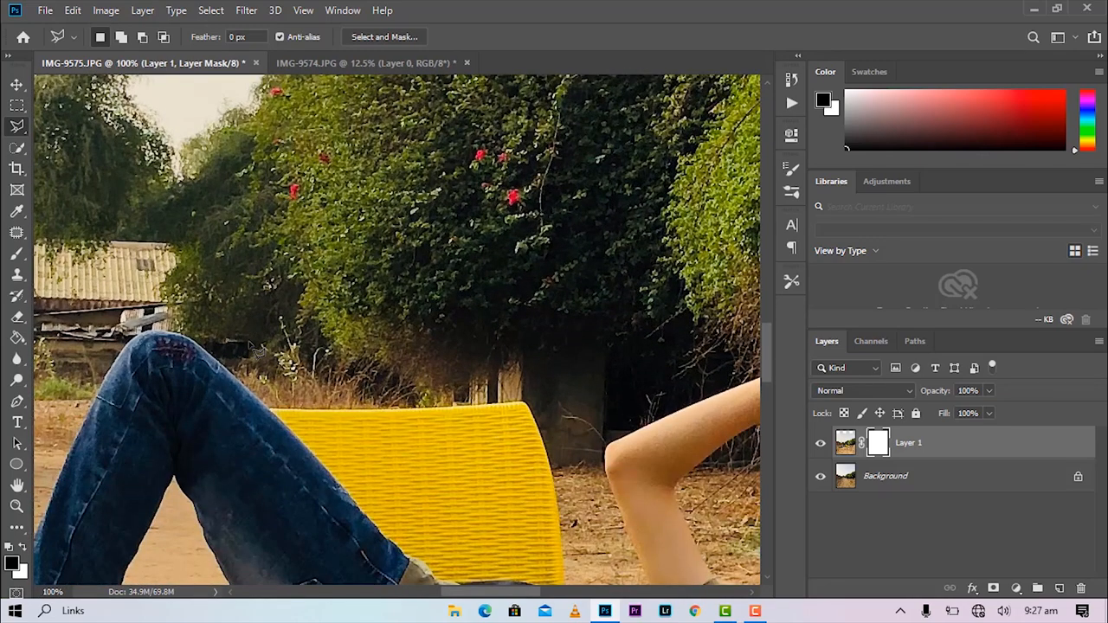
scroll("down", 3)
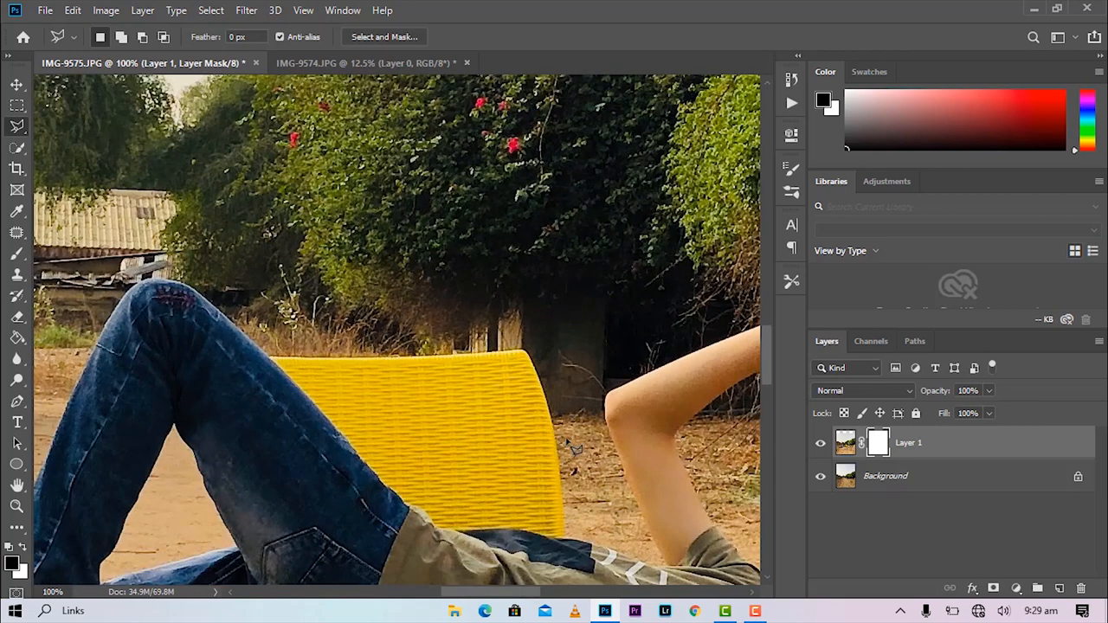
mouse_move(589, 522)
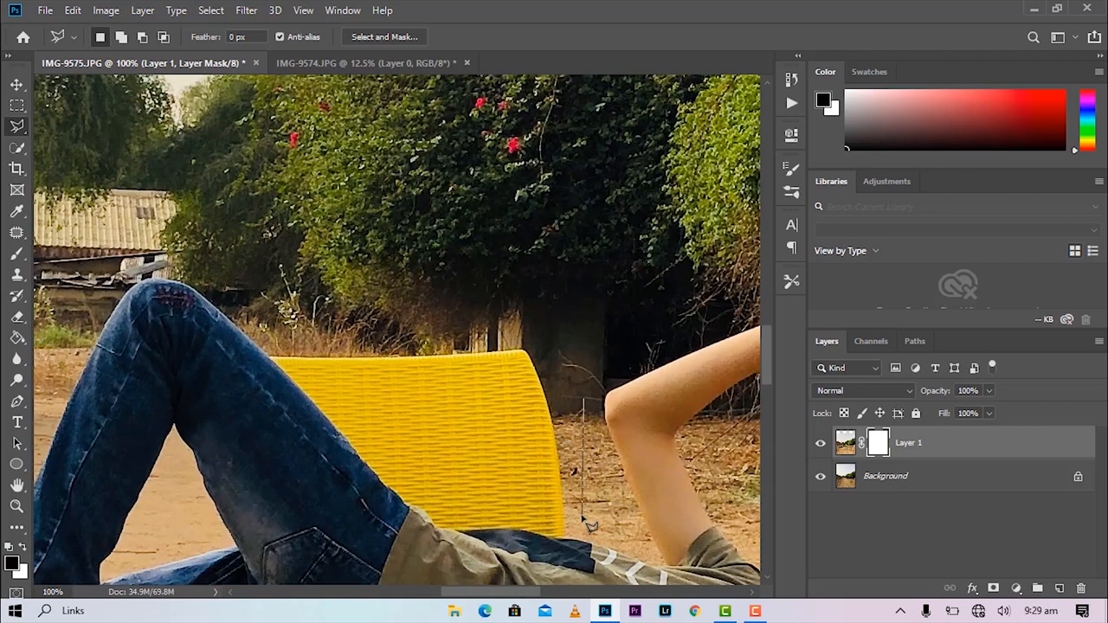
scroll("down", 3)
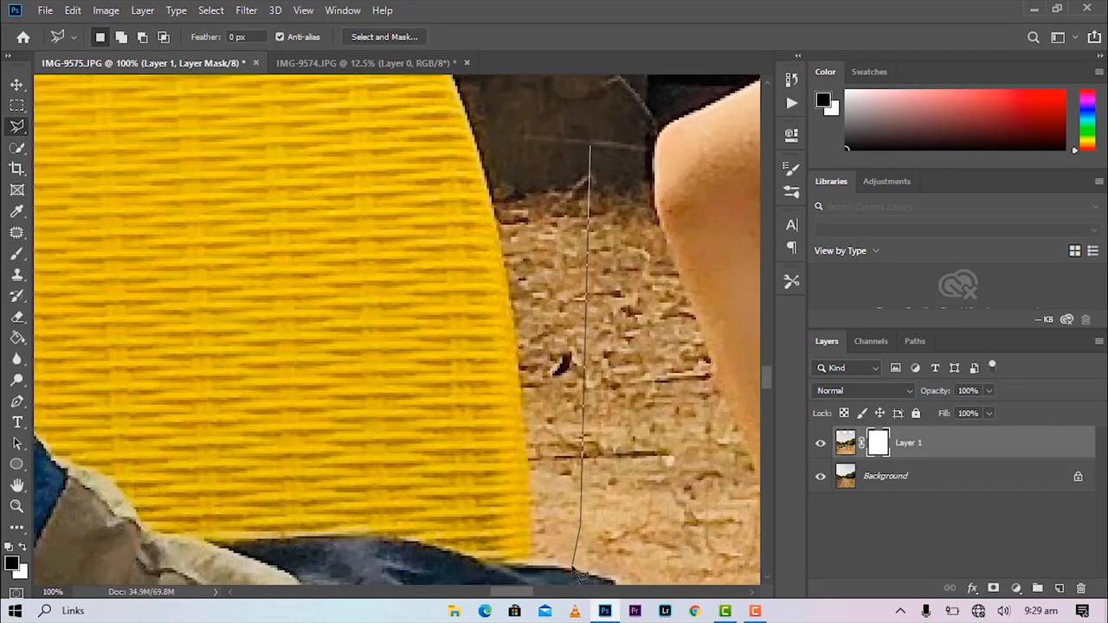
mouse_move(519, 572)
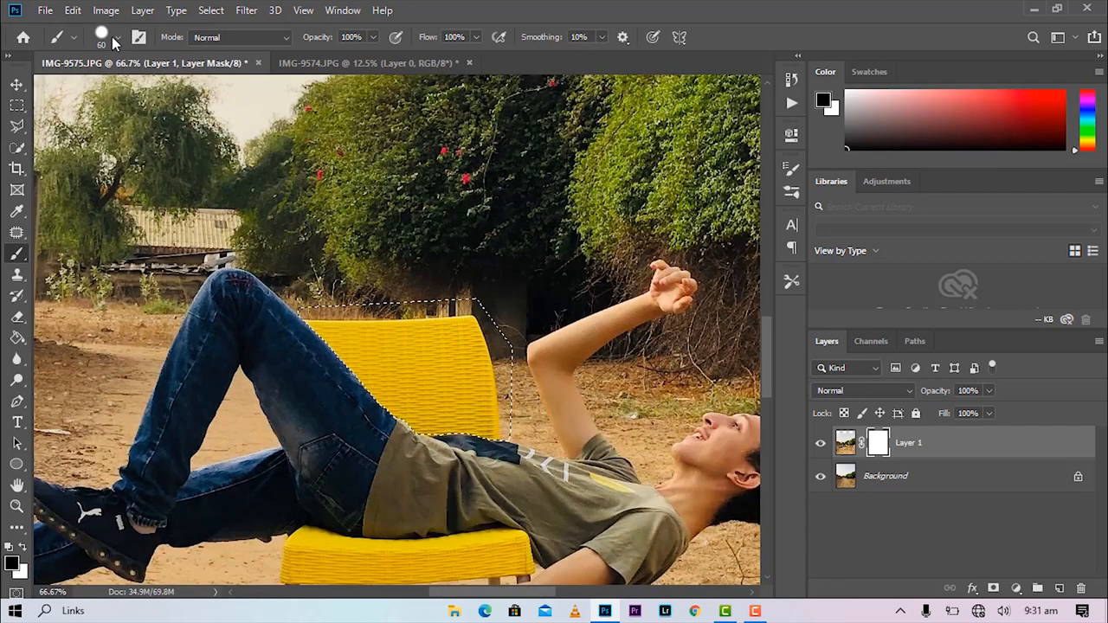
With a larger soft round brush, paint black on the mask to hide the chair back behind his leg
left_click(117, 39)
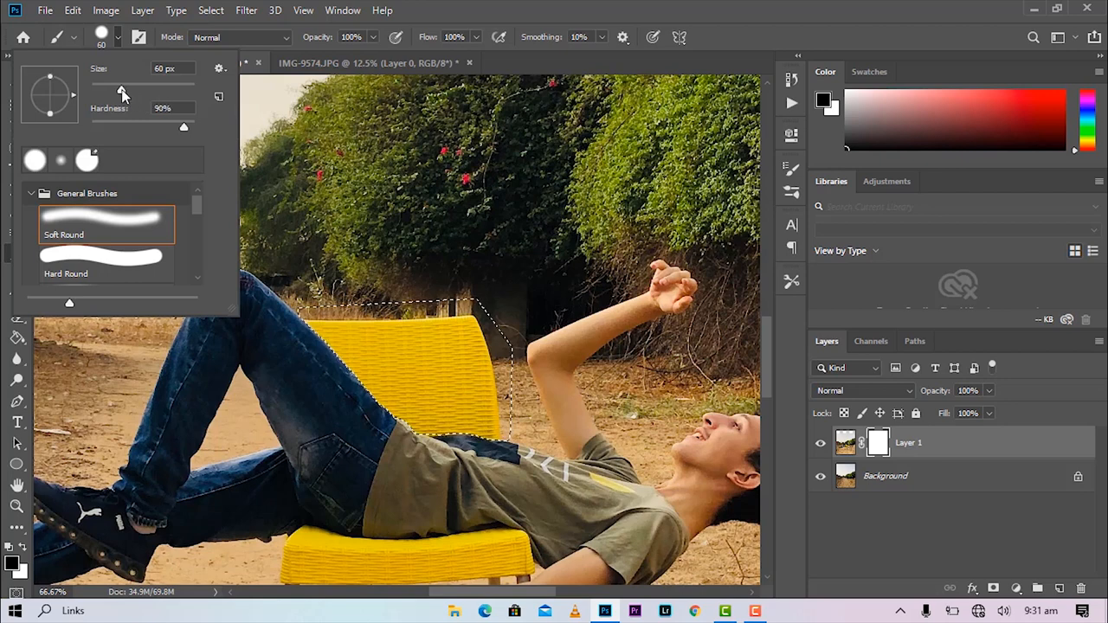
triple_click(164, 69)
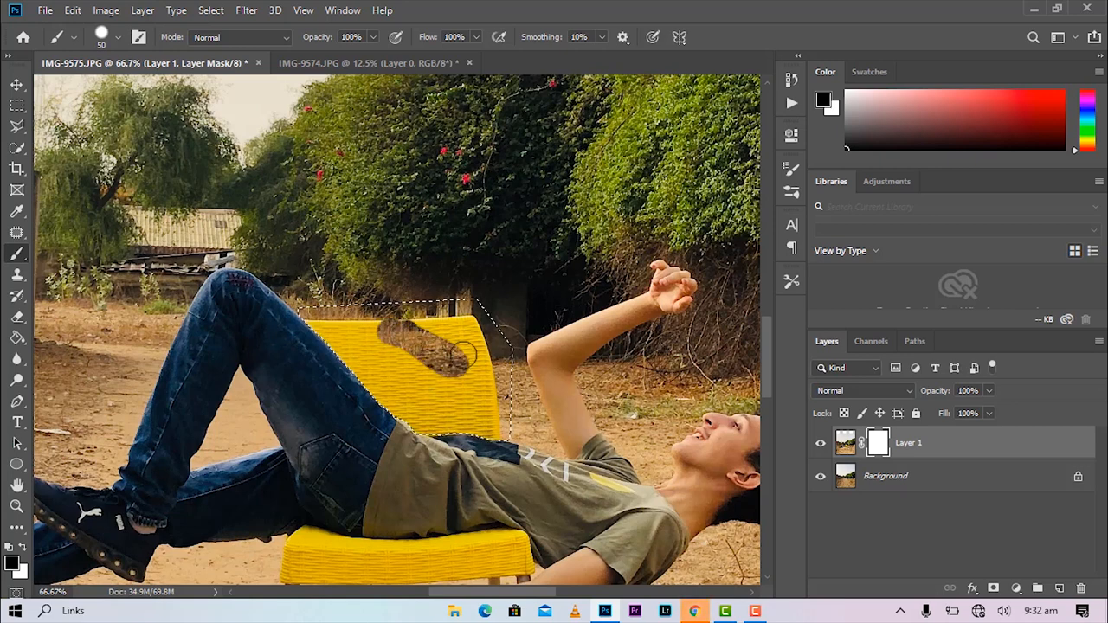
left_click_drag(458, 346, 459, 424)
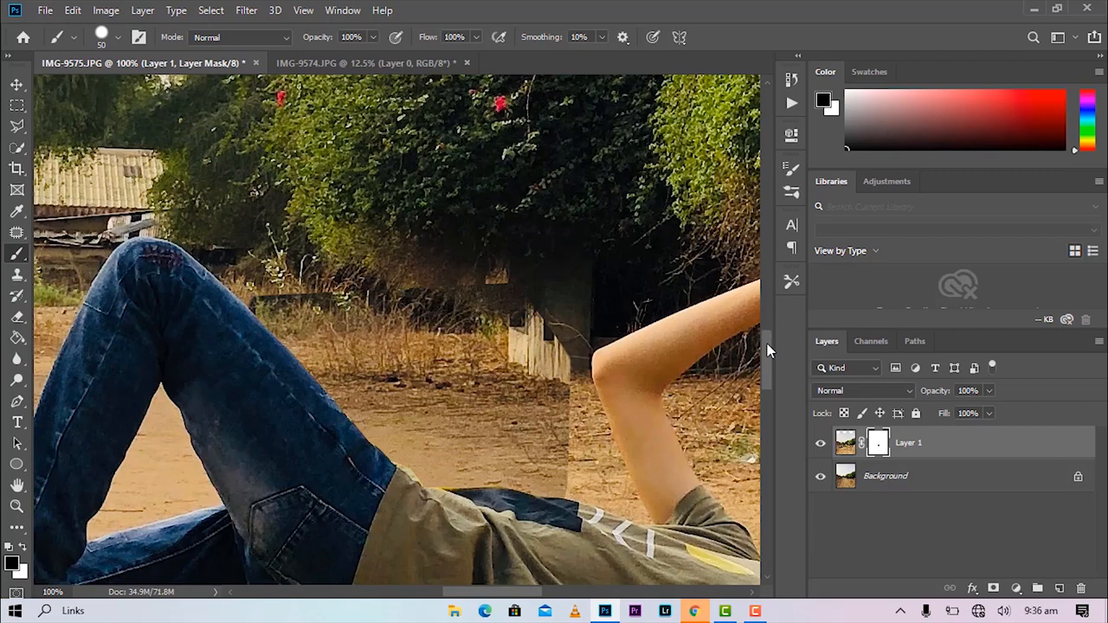
Lasso the yellow stool beneath the man and mask it out so he floats above the road
scroll("down", 3)
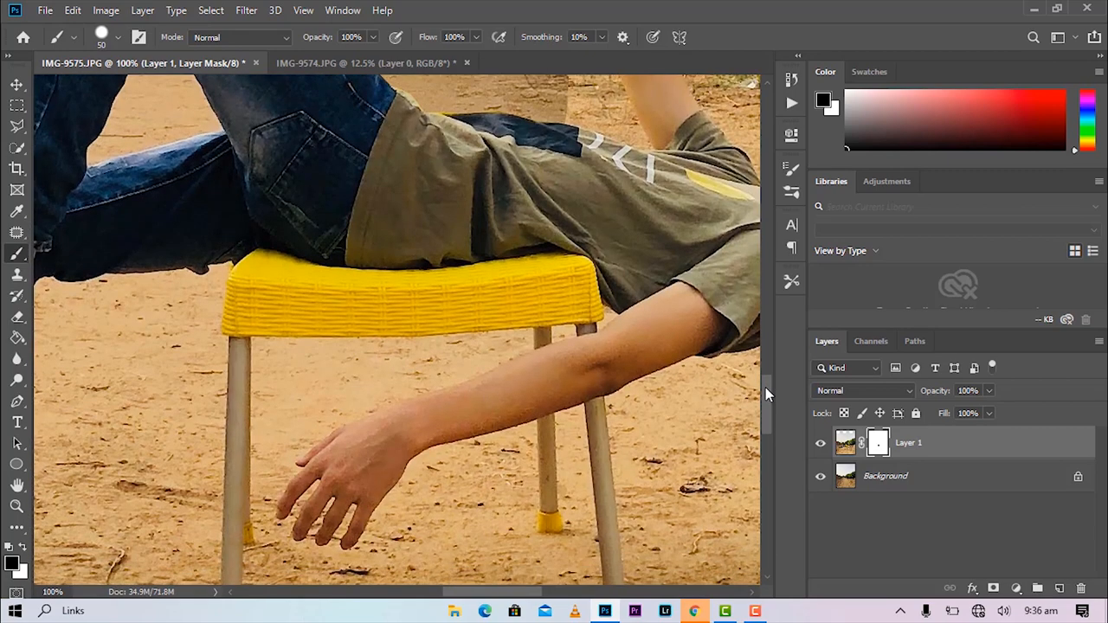
scroll("down", 3)
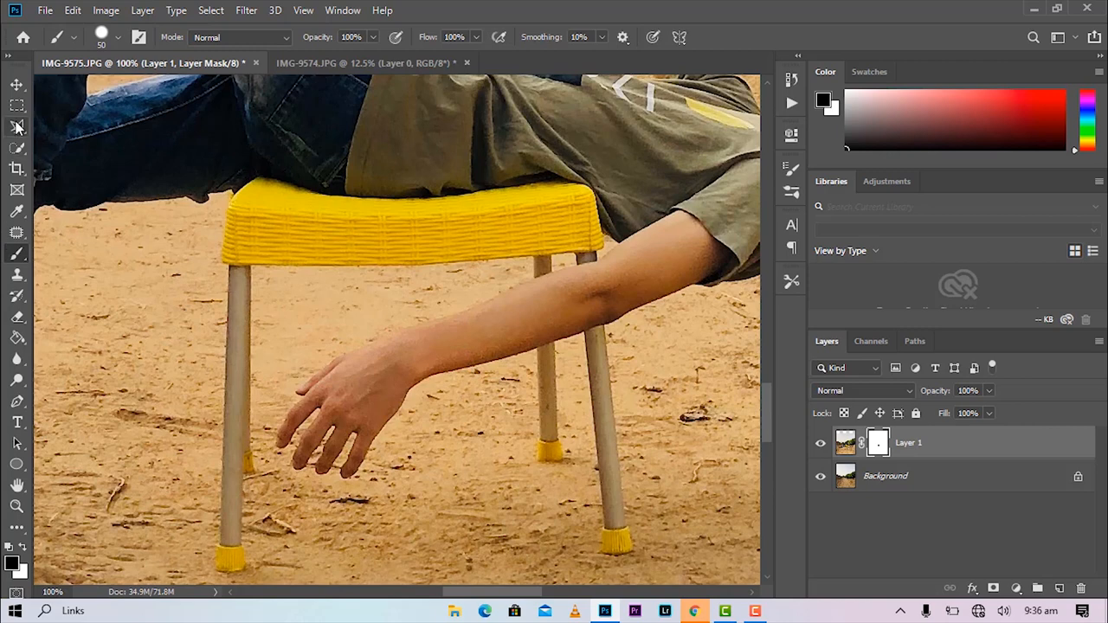
left_click(16, 128)
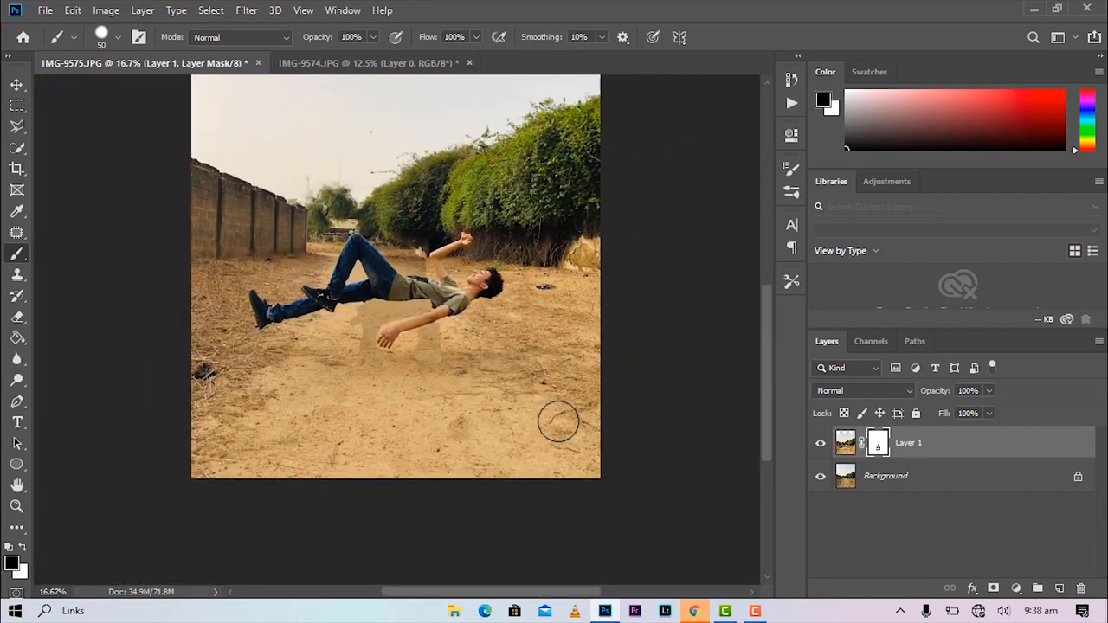
scroll("down", 3)
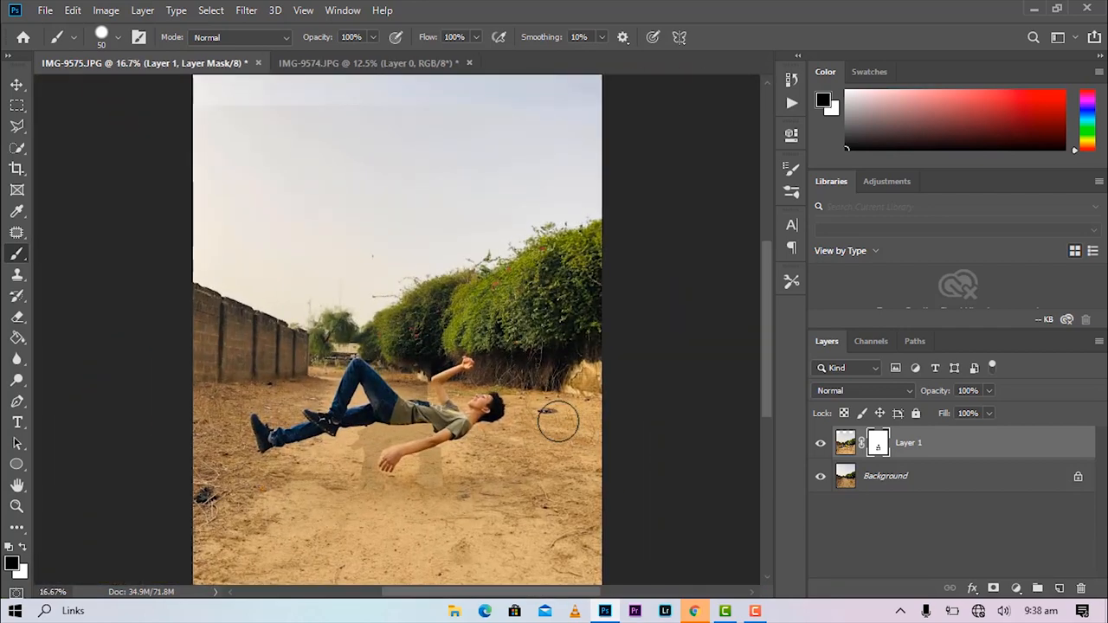